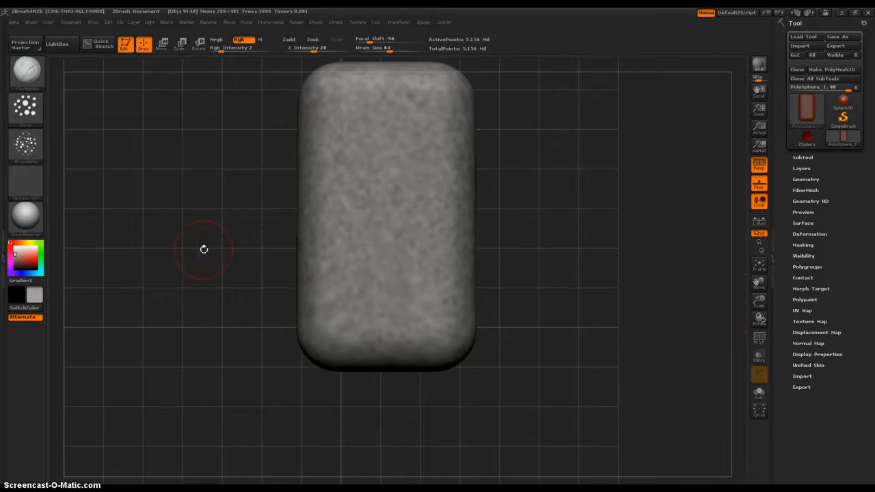
{"action": "mouse_move", "coordinate": [194, 260]}
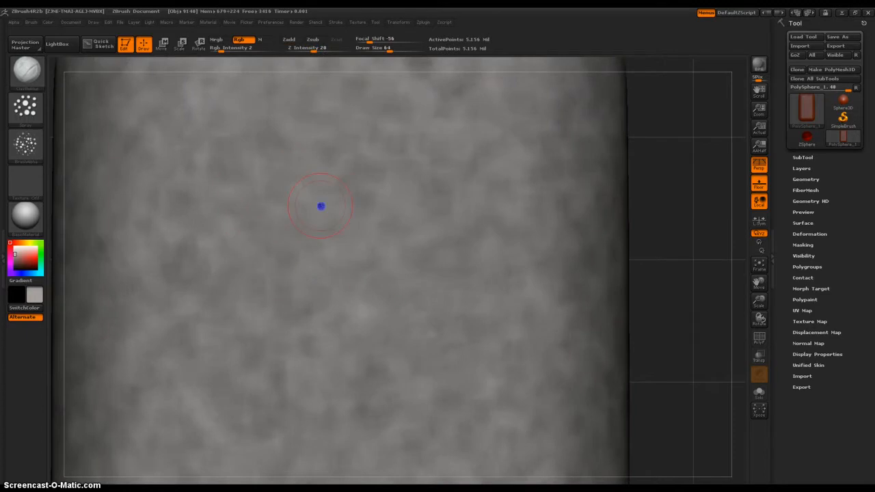
{"action": "mouse_move", "coordinate": [402, 316]}
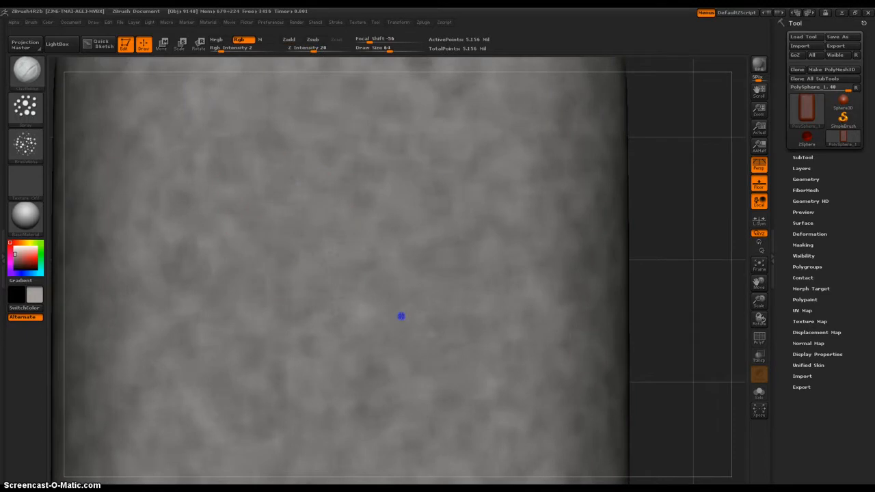
{"action": "mouse_move", "coordinate": [586, 208]}
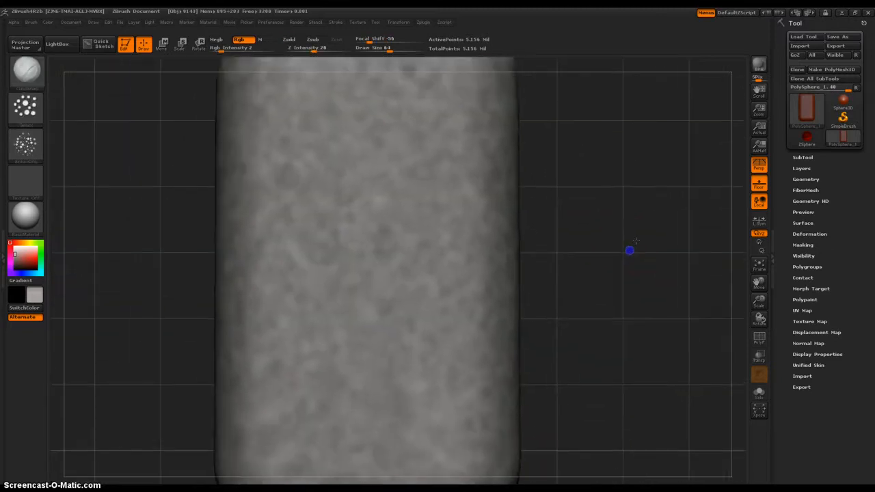
Enable Activate Symmetry on the X axis from the Transform menu.
{"action": "left_click", "coordinate": [400, 22]}
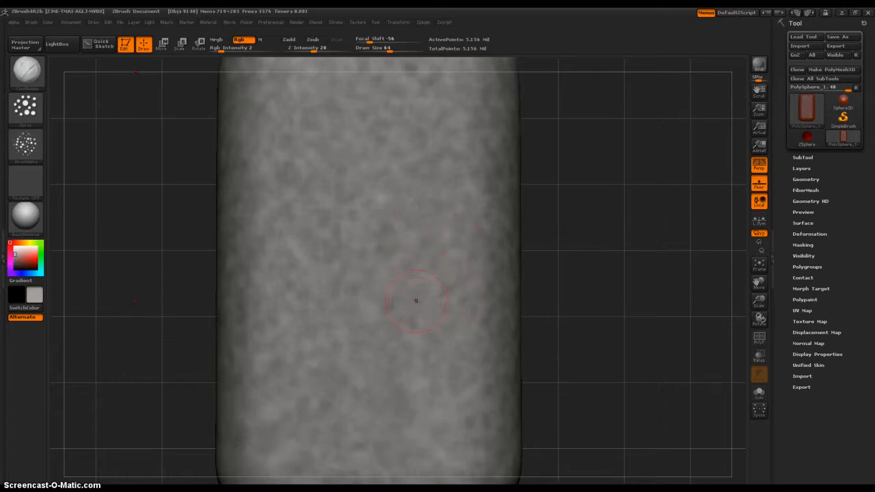
{"action": "mouse_move", "coordinate": [389, 364]}
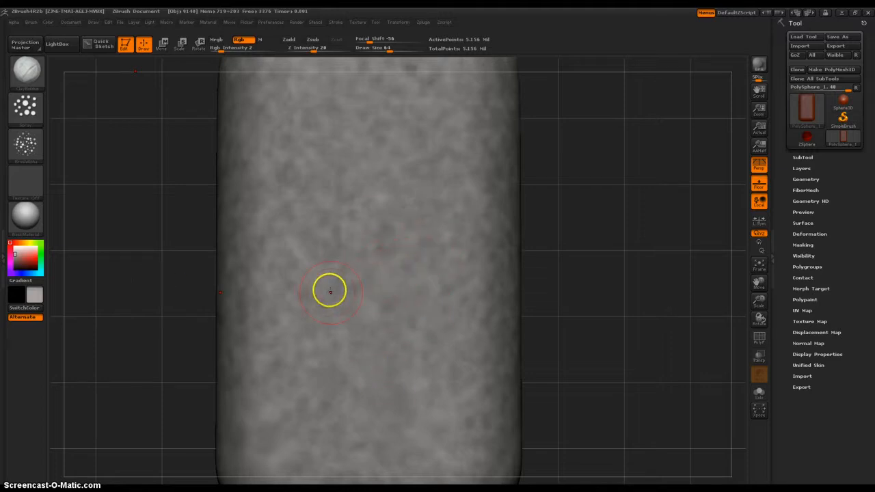
{"action": "mouse_move", "coordinate": [460, 216]}
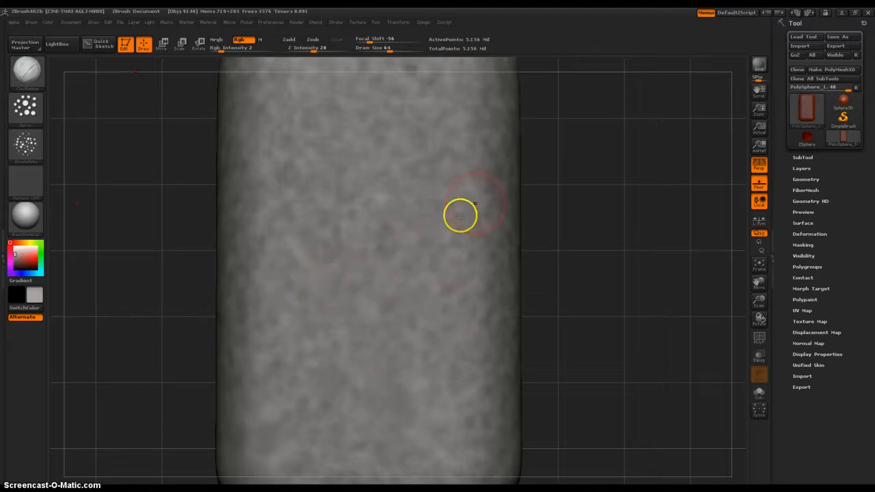
{"action": "mouse_move", "coordinate": [686, 273]}
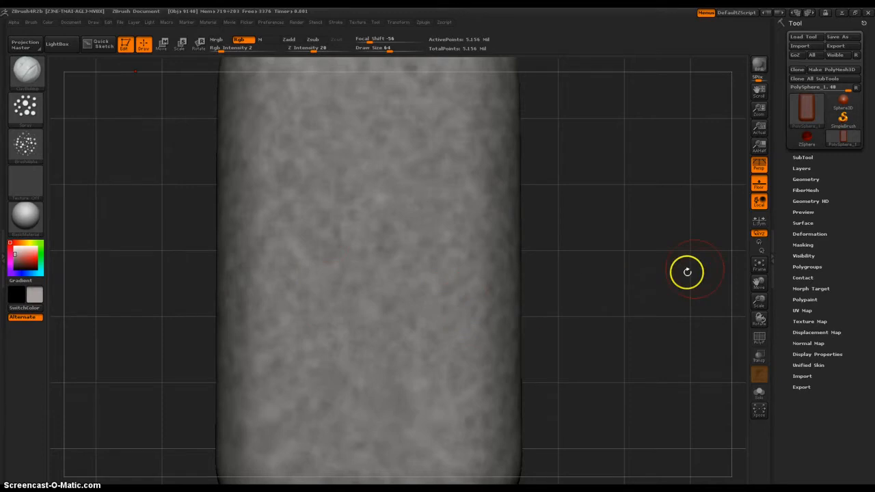
{"action": "mouse_move", "coordinate": [759, 221]}
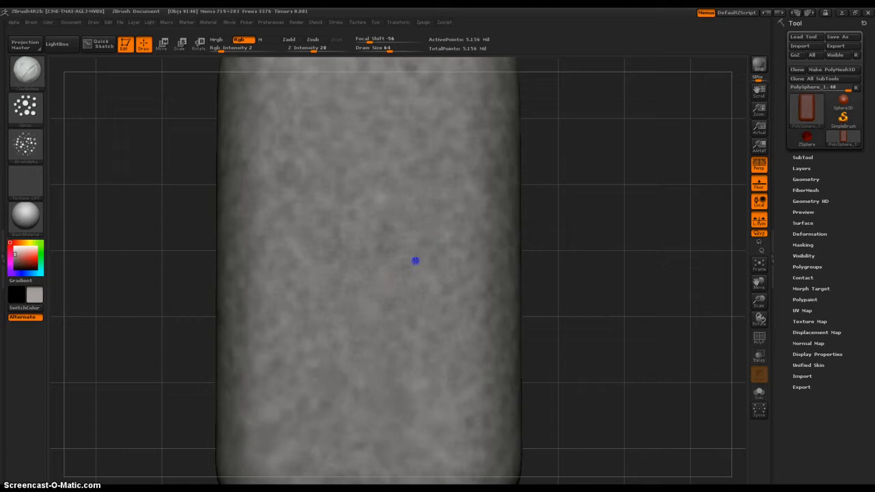
{"action": "mouse_move", "coordinate": [446, 348]}
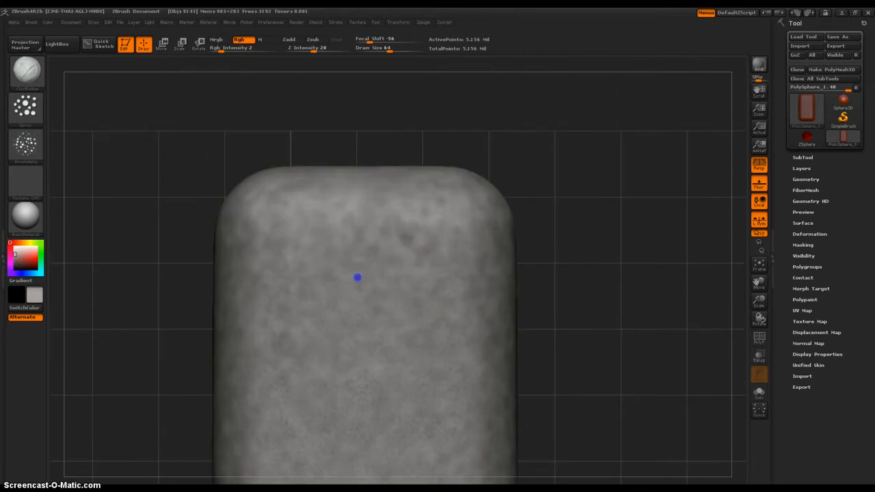
{"action": "mouse_move", "coordinate": [478, 230]}
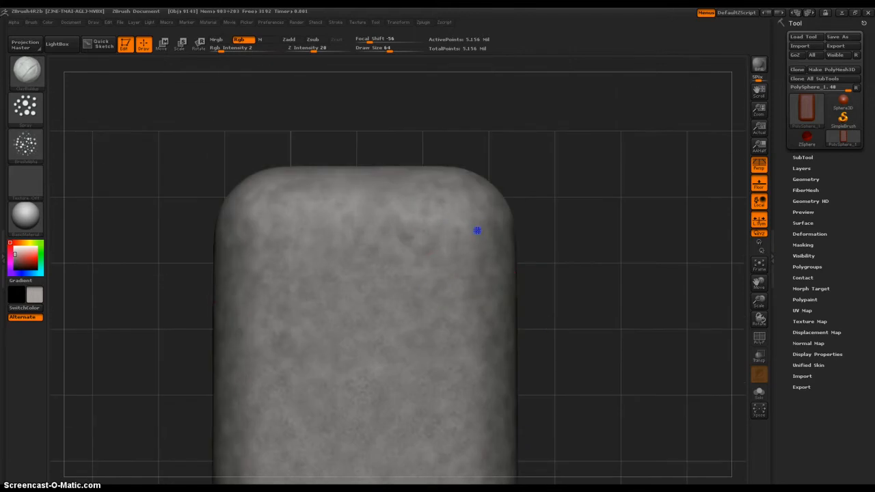